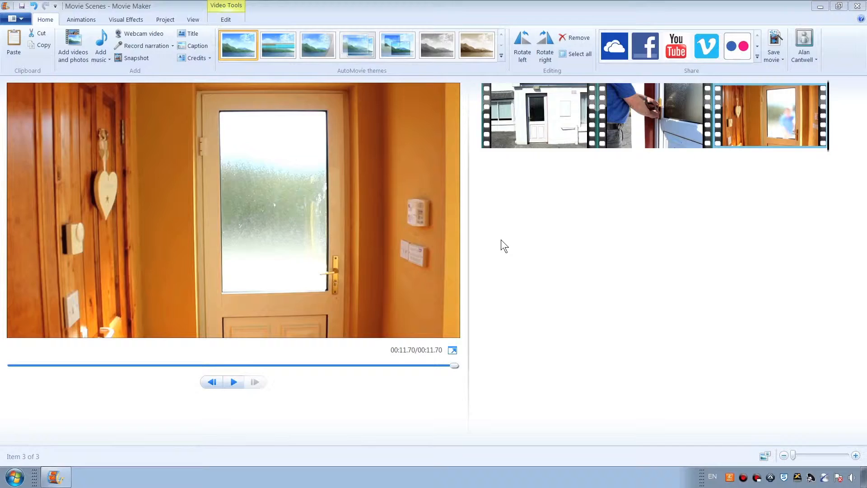
mouse_move(557, 117)
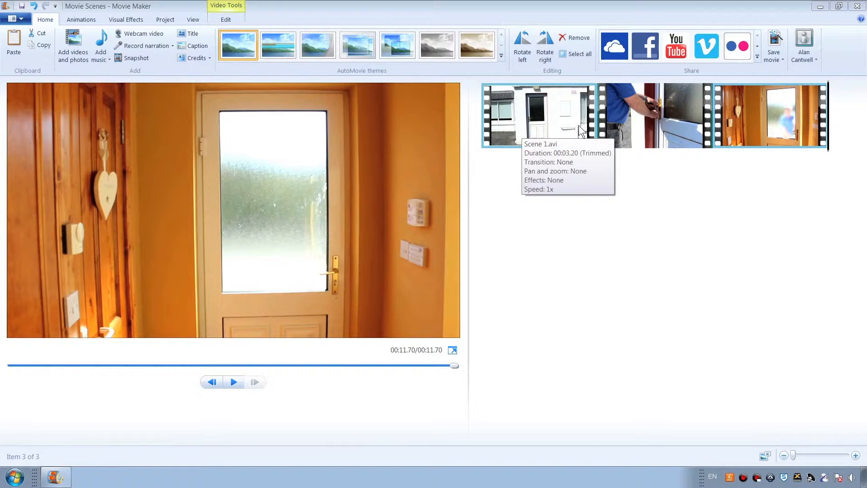
mouse_move(742, 120)
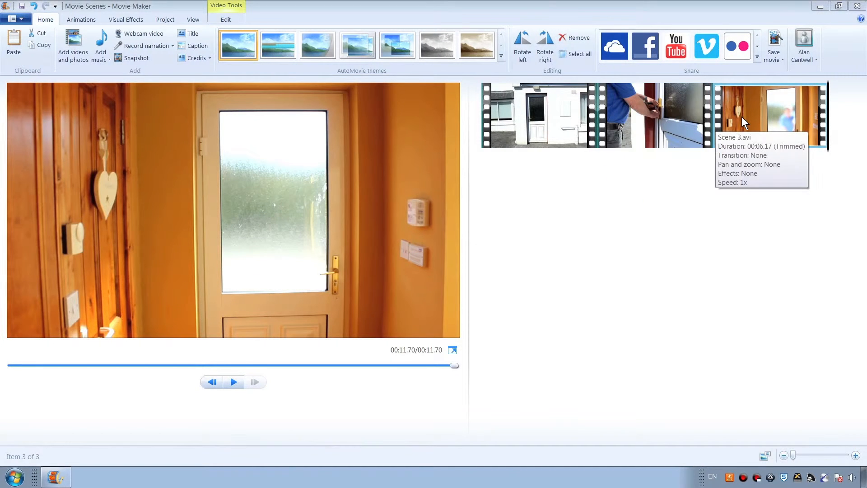
mouse_move(675, 162)
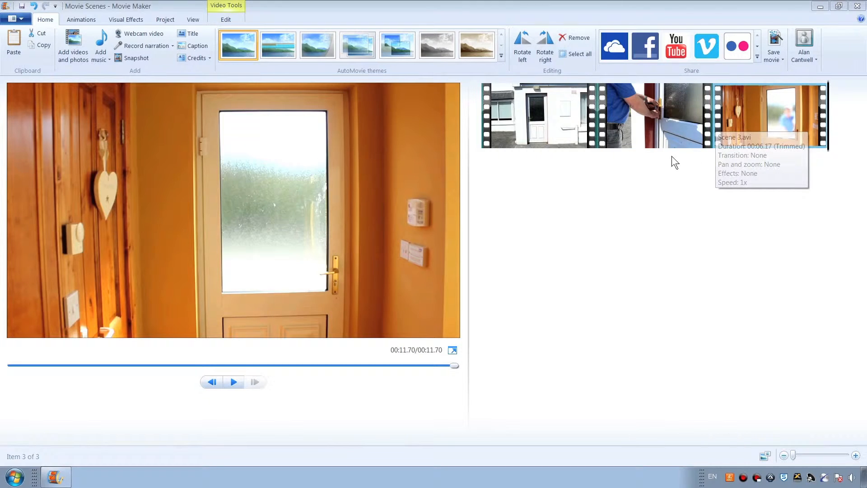
mouse_move(388, 353)
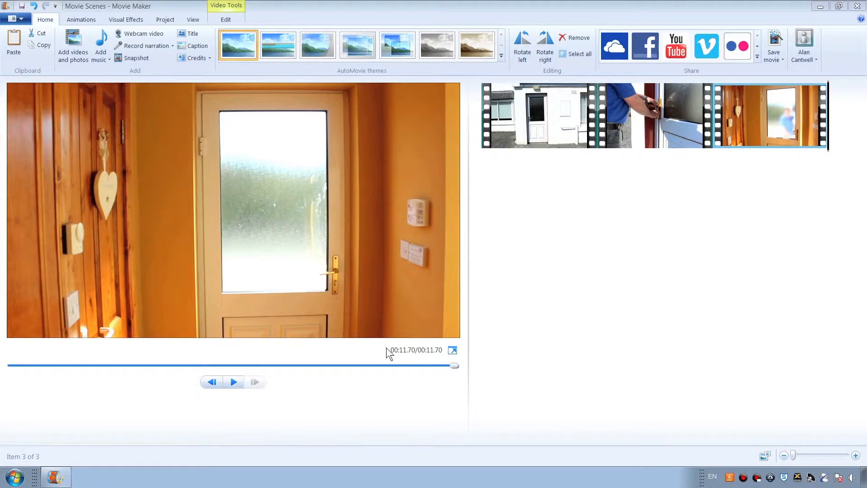
mouse_move(412, 358)
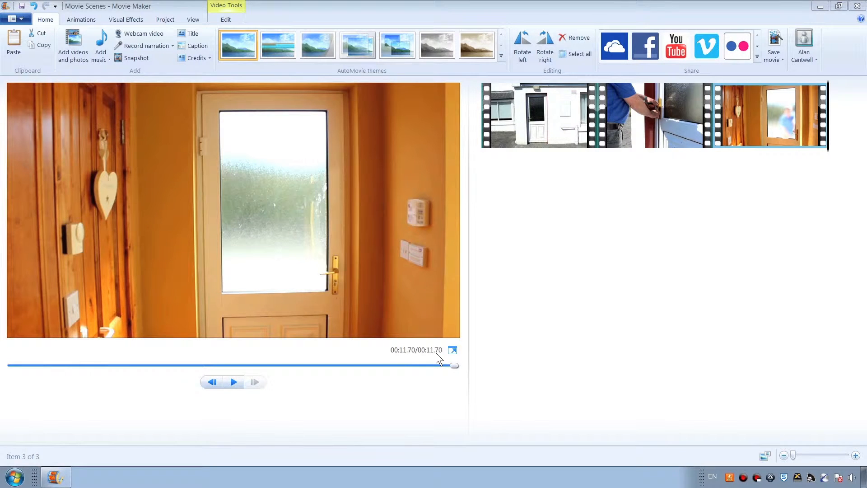
Insert a 'Movie Scenes' title slate ahead of the first clip.
left_click(537, 115)
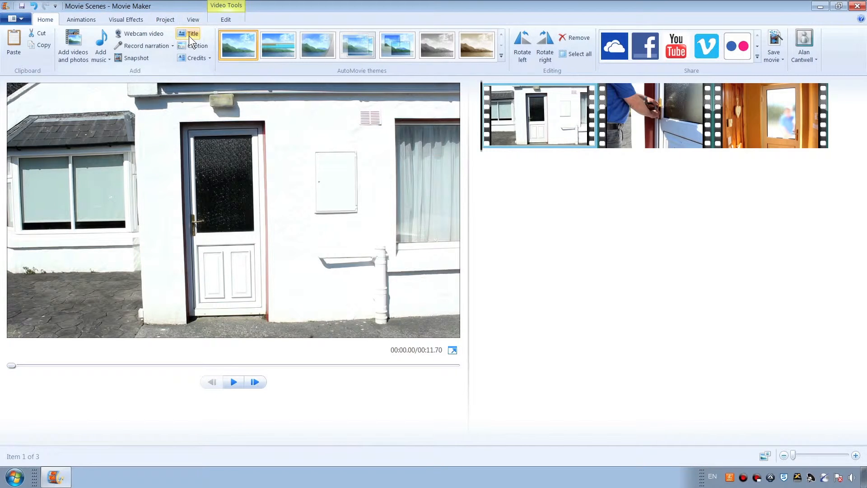
left_click(193, 33)
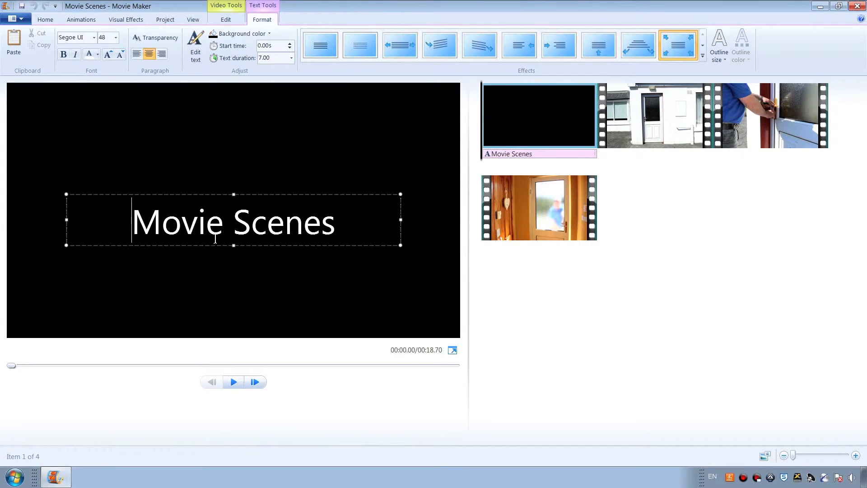
mouse_move(191, 242)
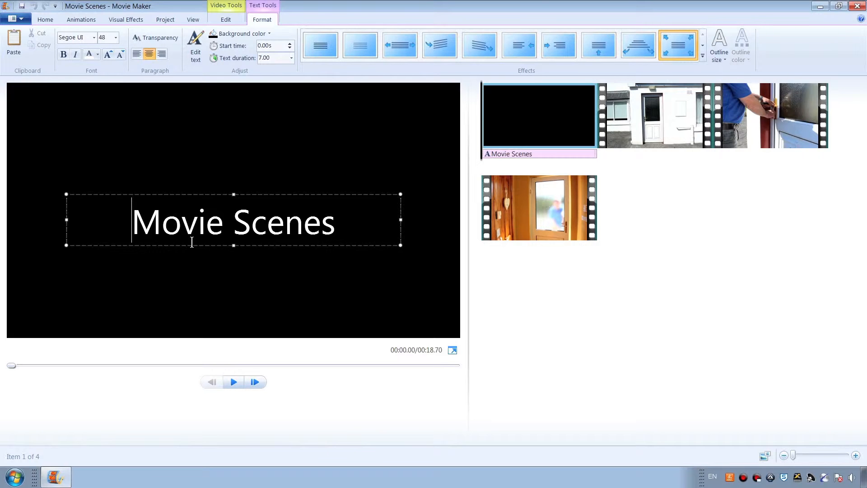
Grow then restore the title to size 48, try red and yellow, and settle on gray text.
triple_click(233, 222)
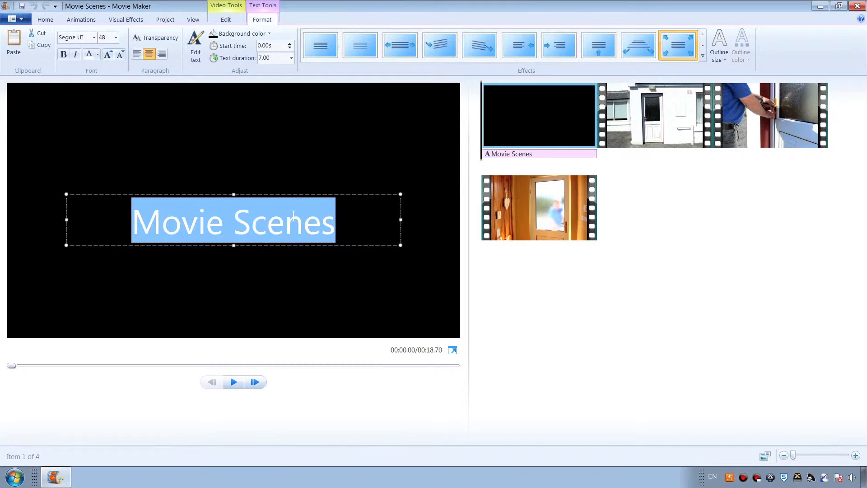
mouse_move(162, 121)
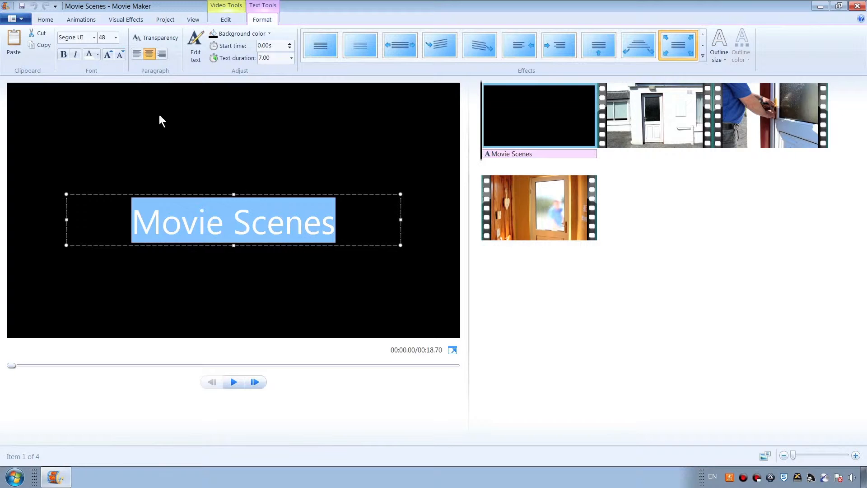
mouse_move(110, 54)
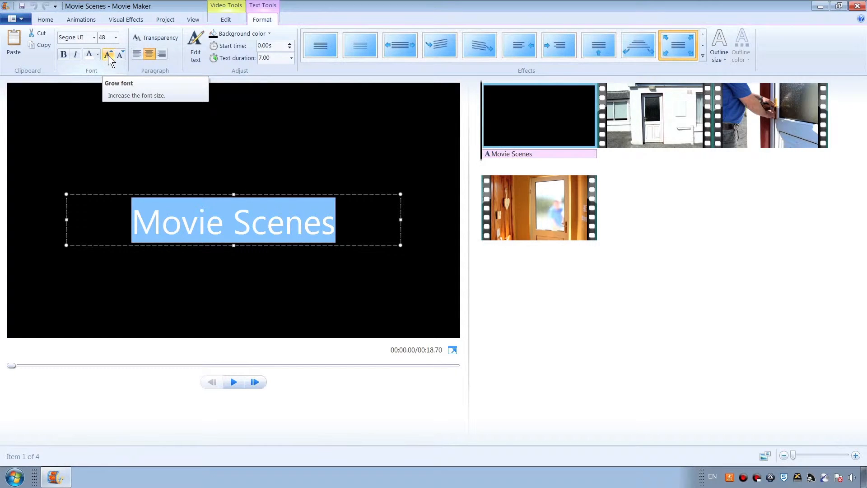
mouse_move(120, 55)
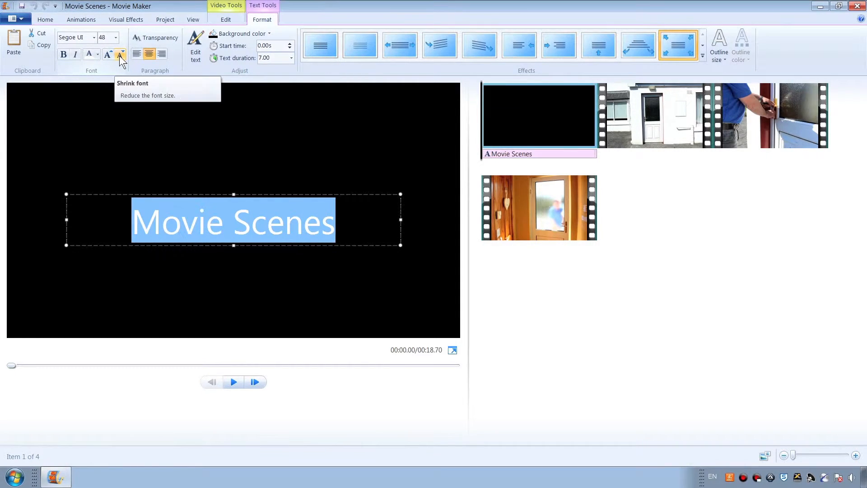
left_click(88, 54)
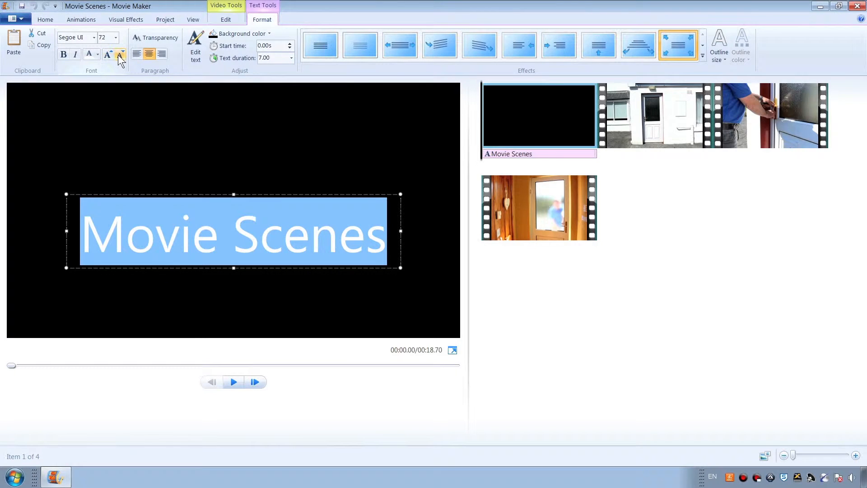
left_click(110, 53)
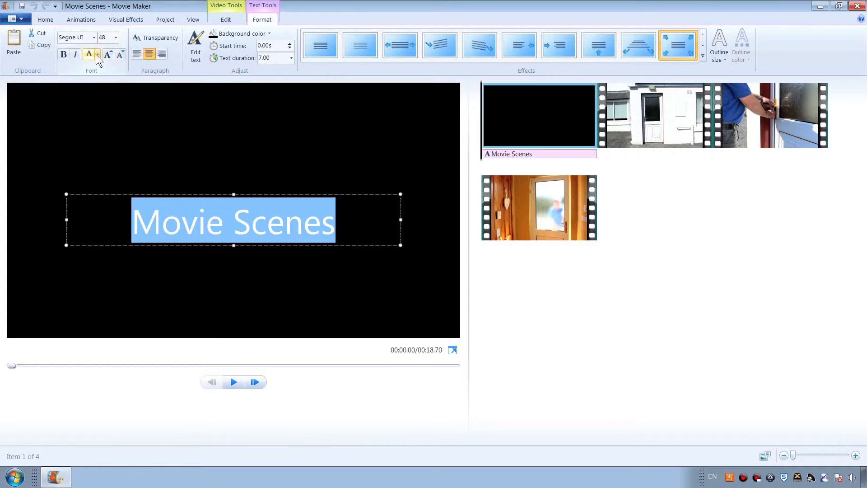
left_click(96, 54)
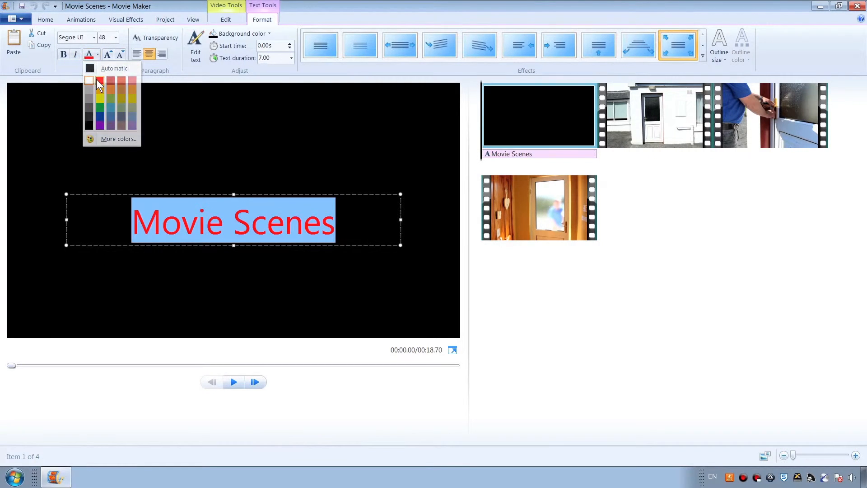
mouse_move(99, 104)
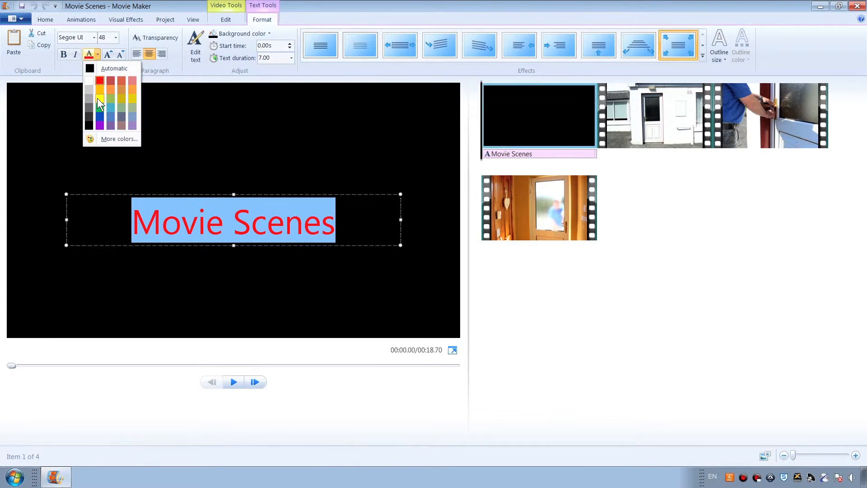
left_click(99, 99)
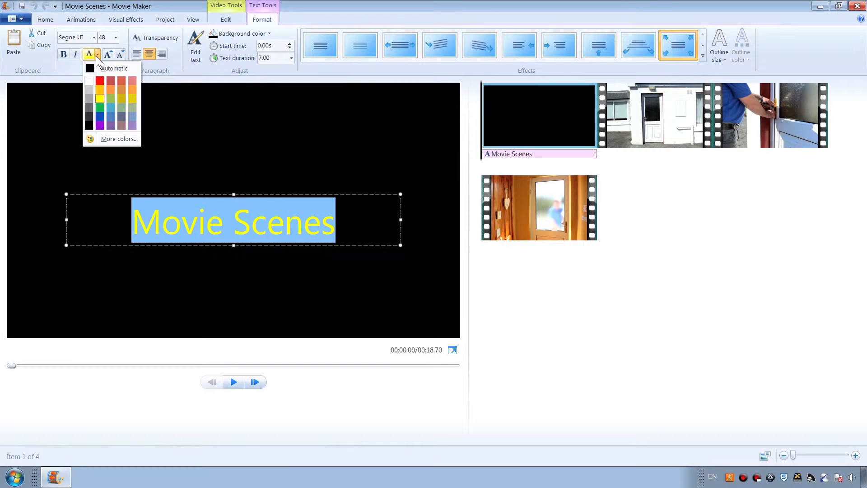
left_click(89, 68)
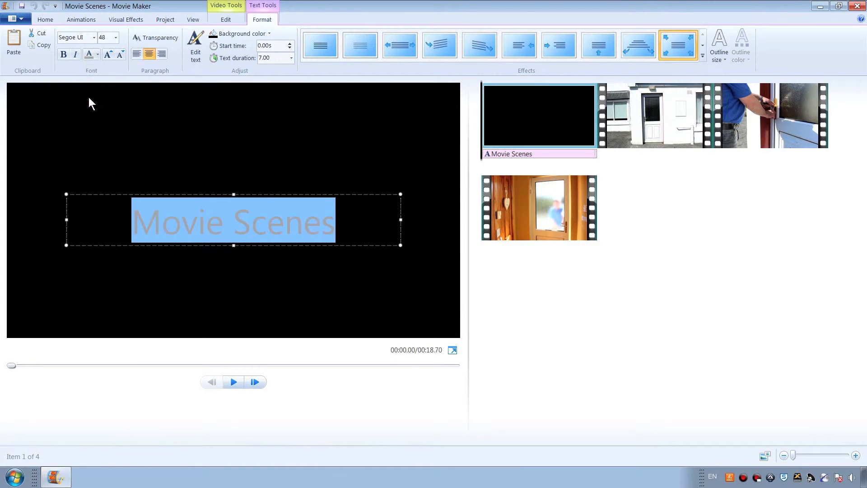
mouse_move(202, 155)
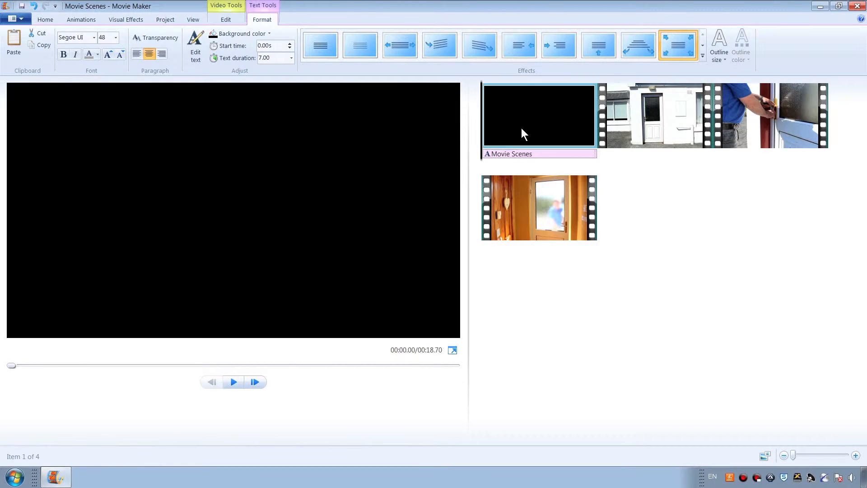
Set the title slate duration to 3.00 seconds and preview the opening.
left_click(225, 19)
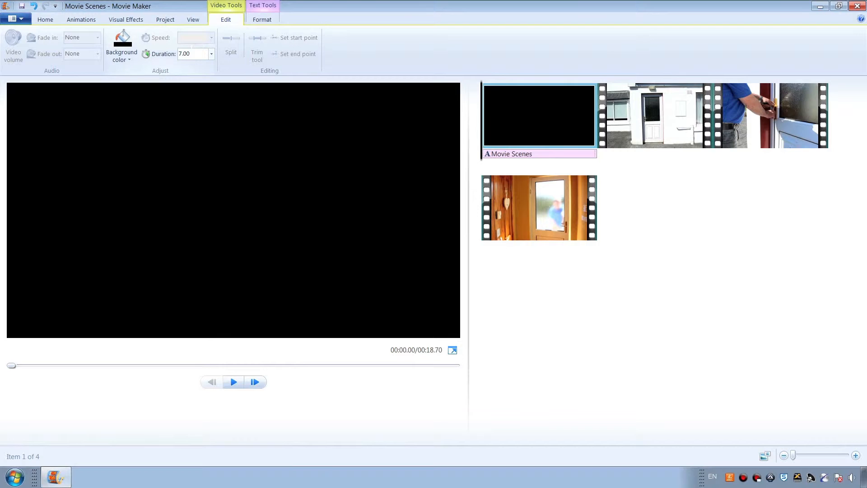
mouse_move(164, 53)
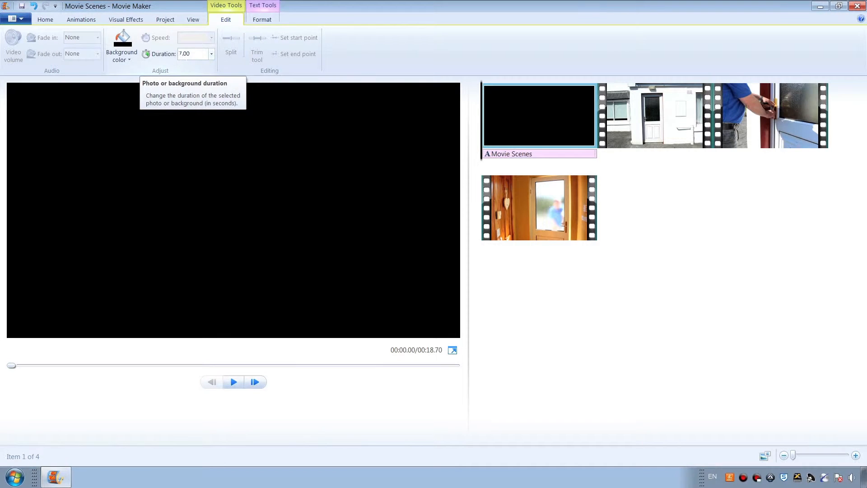
left_click(211, 53)
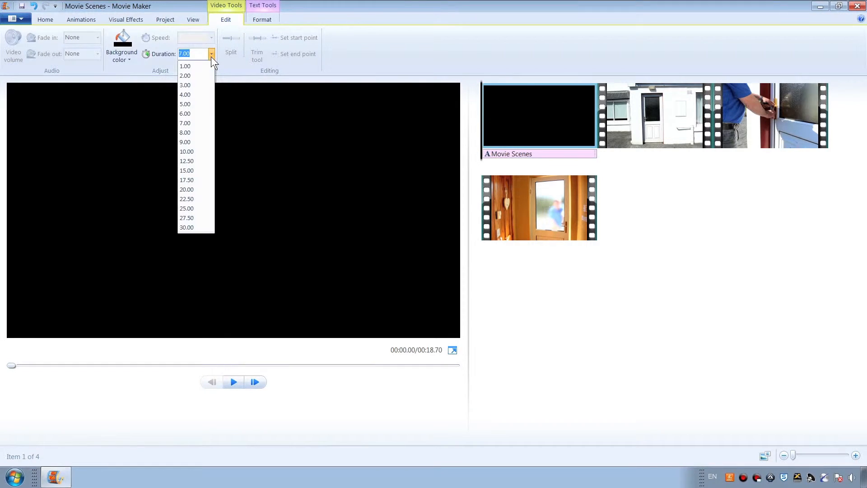
left_click(186, 85)
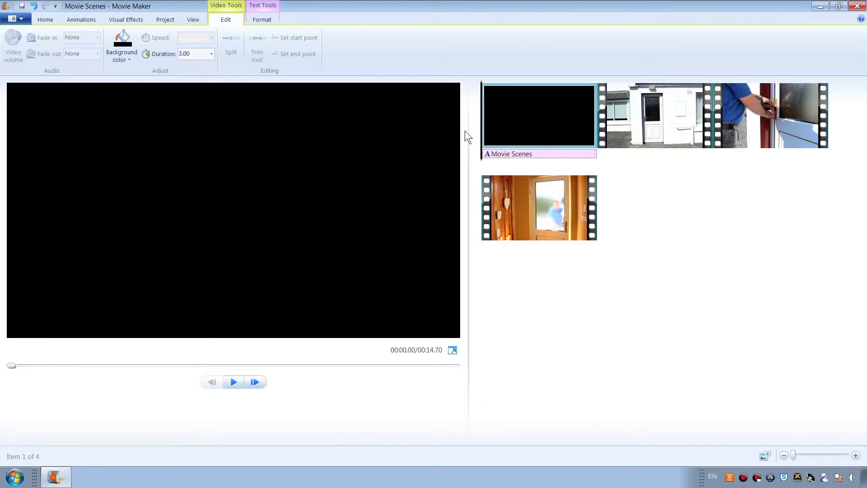
mouse_move(478, 134)
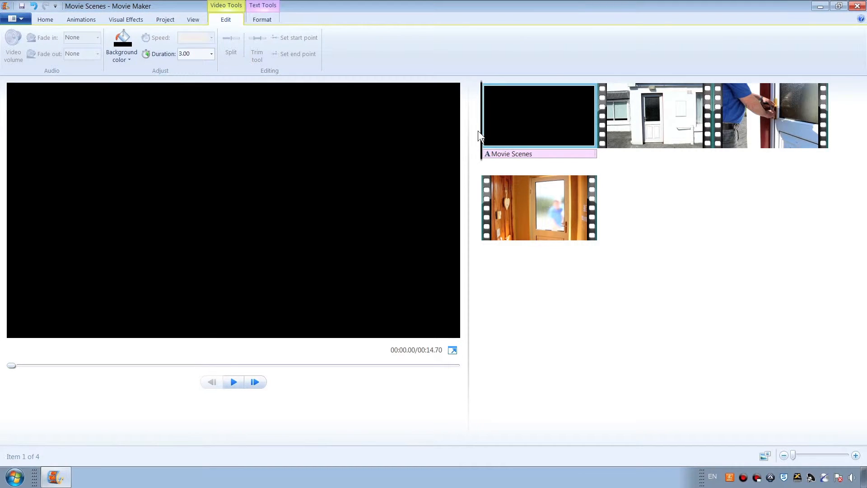
left_click(233, 381)
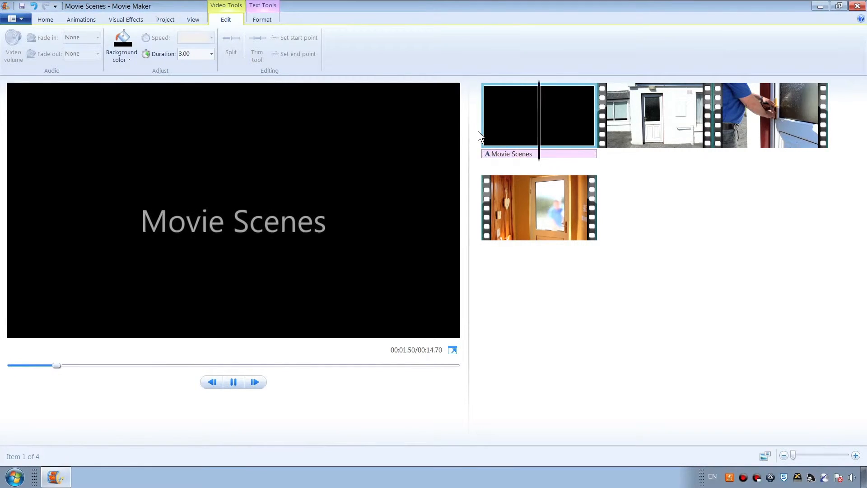
left_click(652, 114)
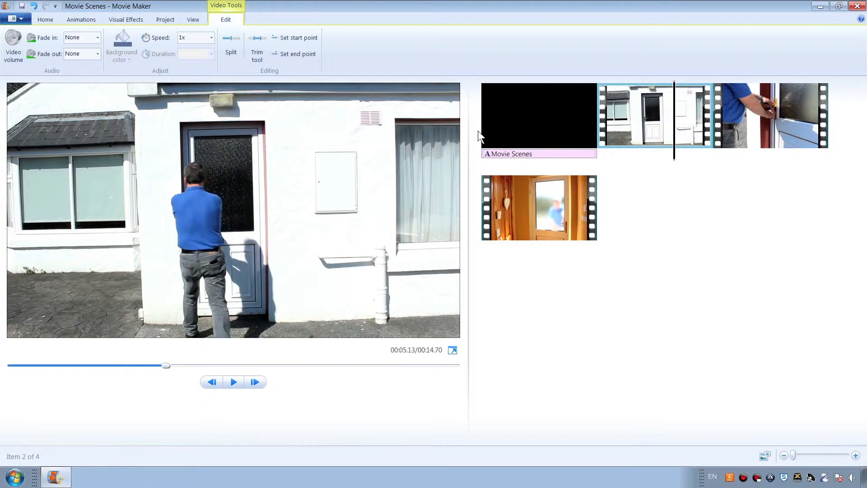
Play from the third clip through the final hallway clip to the movie's end.
left_click(769, 115)
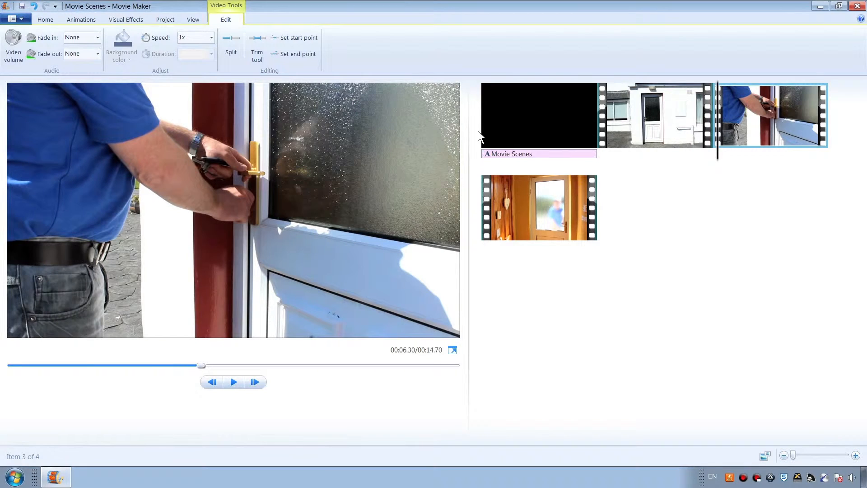
left_click(537, 208)
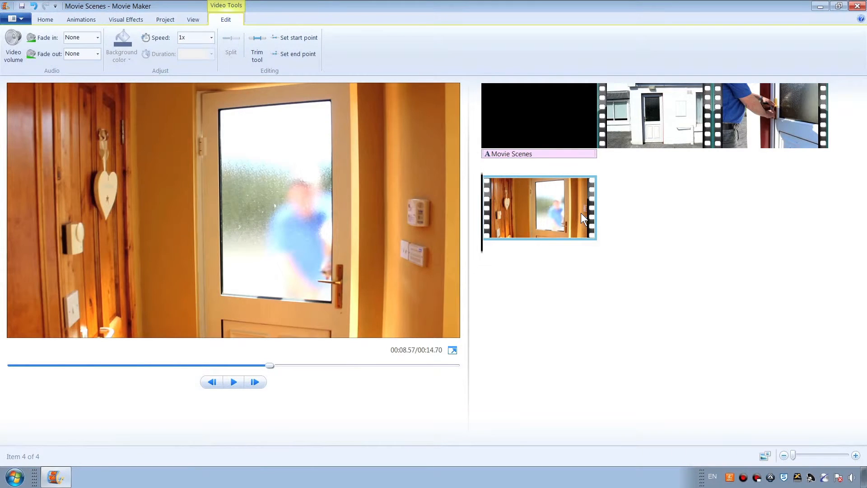
left_click(233, 381)
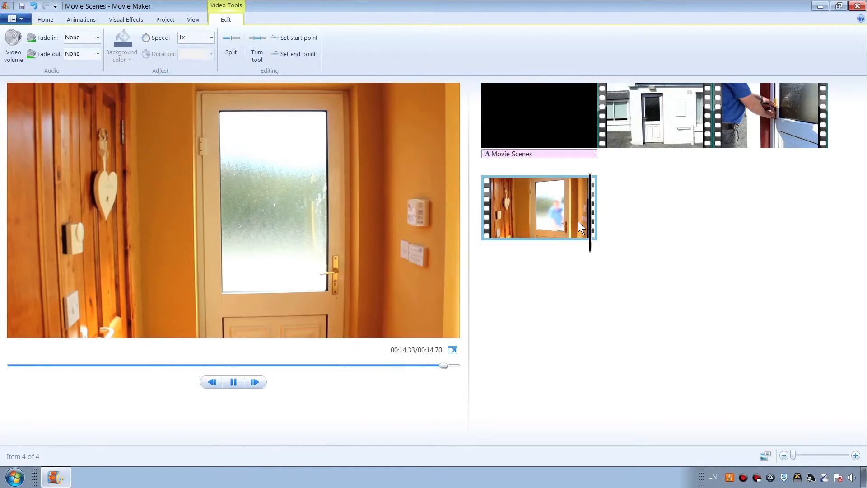
left_click(233, 381)
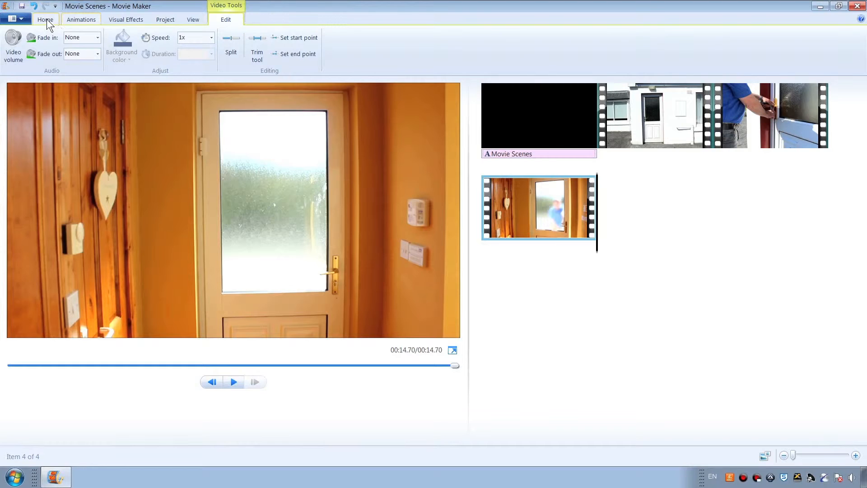
left_click(45, 19)
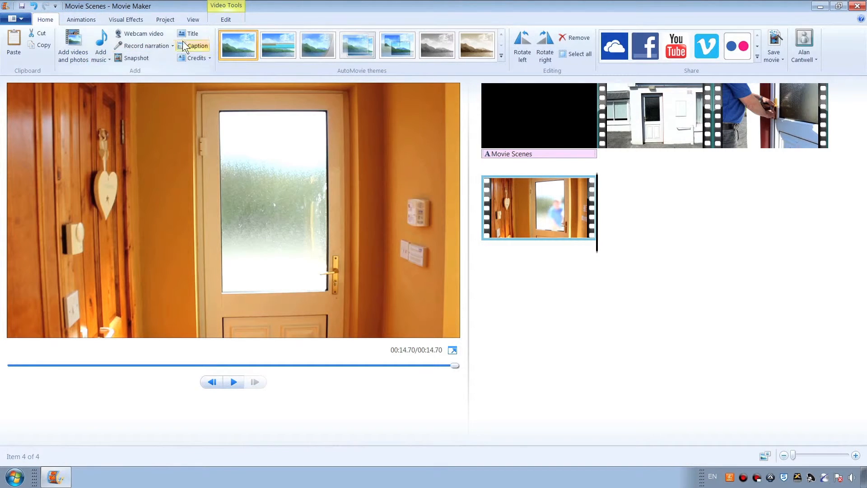
Add a credits slide after the last clip with its placeholder text selected.
left_click(209, 58)
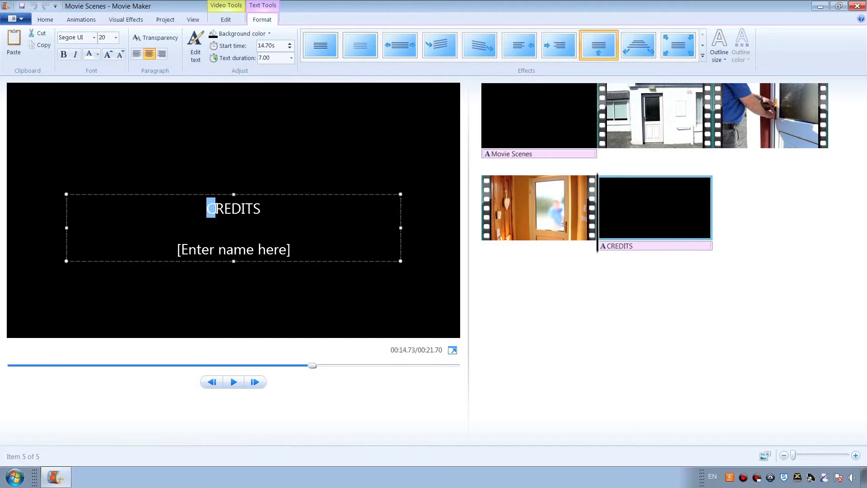
key("ctrl+a")
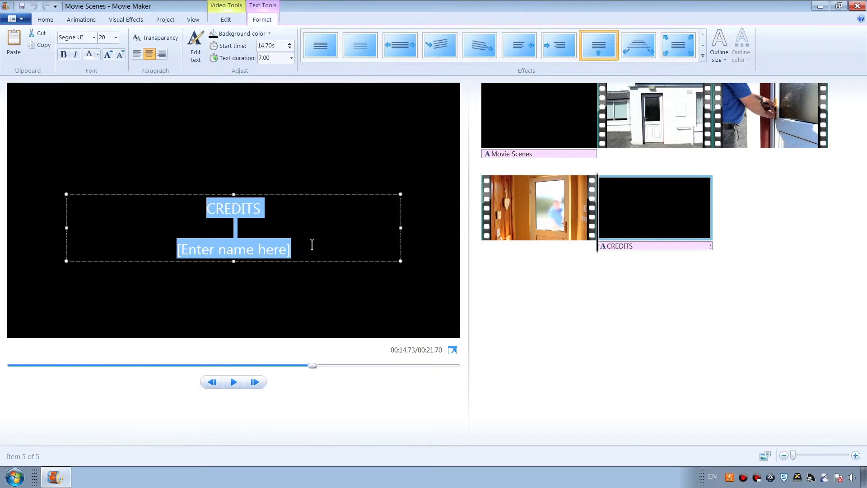
Enter credits: Movie, Directed by Me, Produced by, A Me Production 2015.
type("Mo")
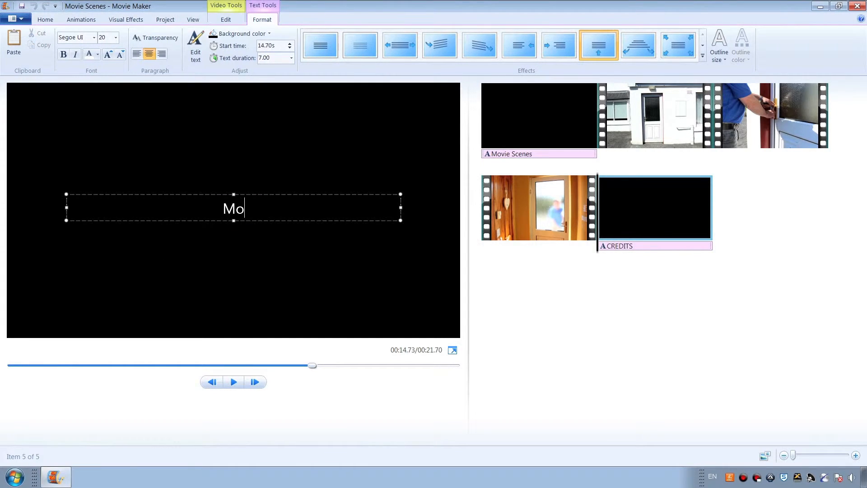
type("vie Scenes")
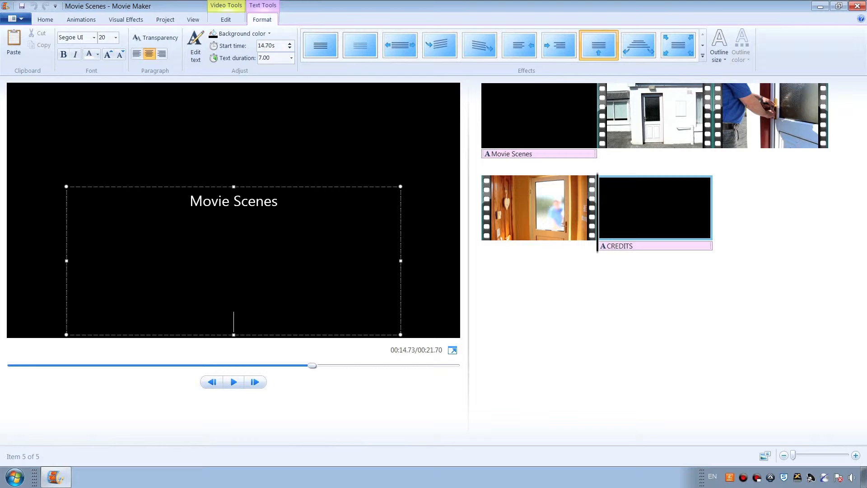
type("Directe")
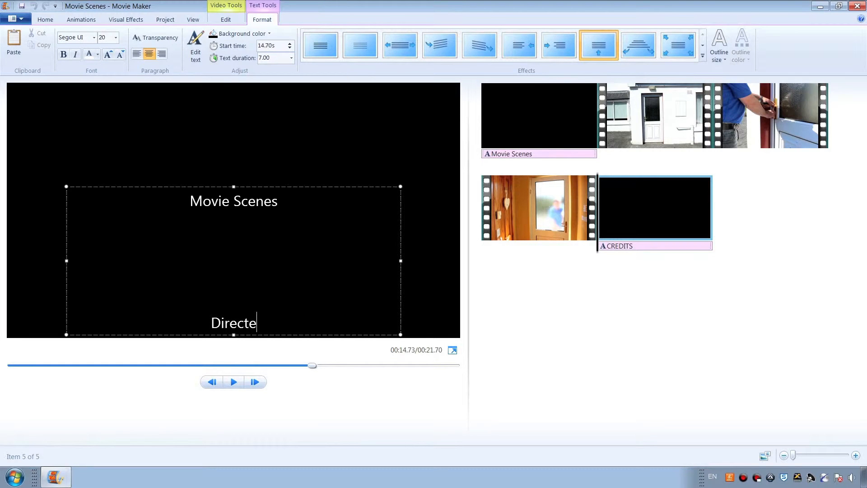
type("d by")
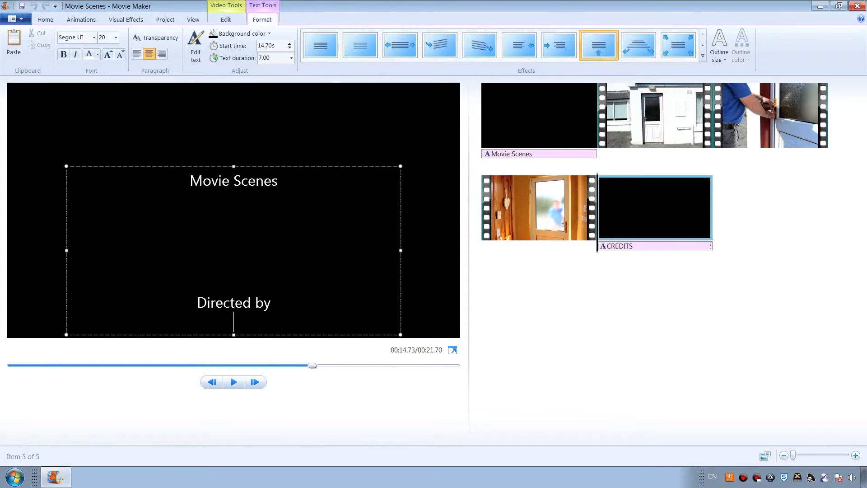
type("Me")
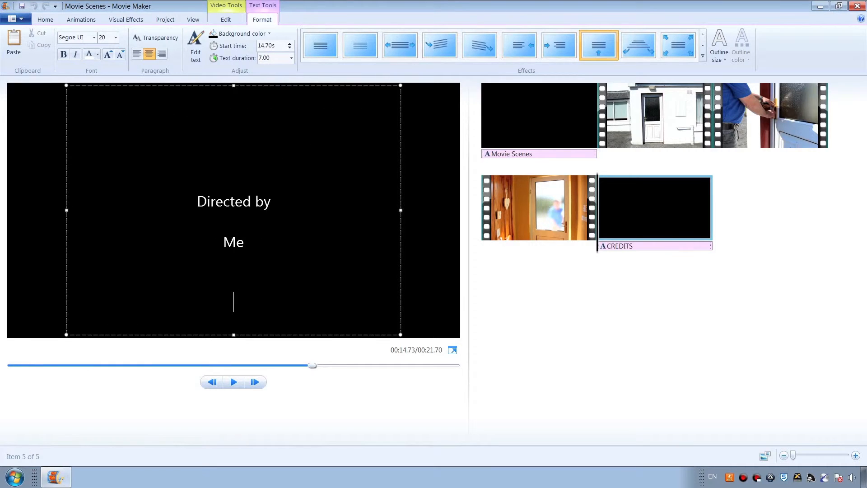
type("Pr")
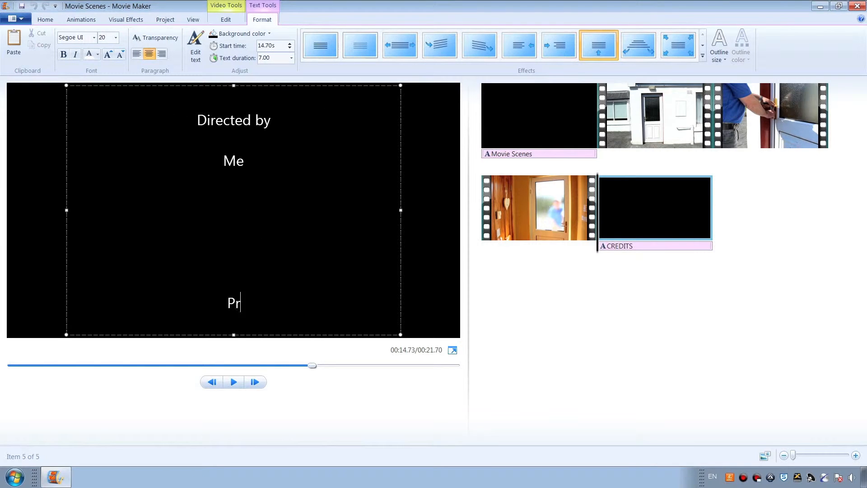
type("oduced by")
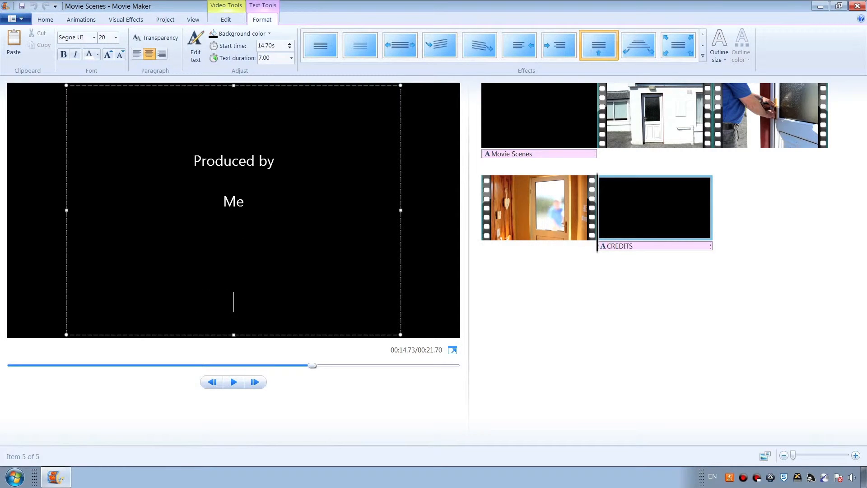
type("A")
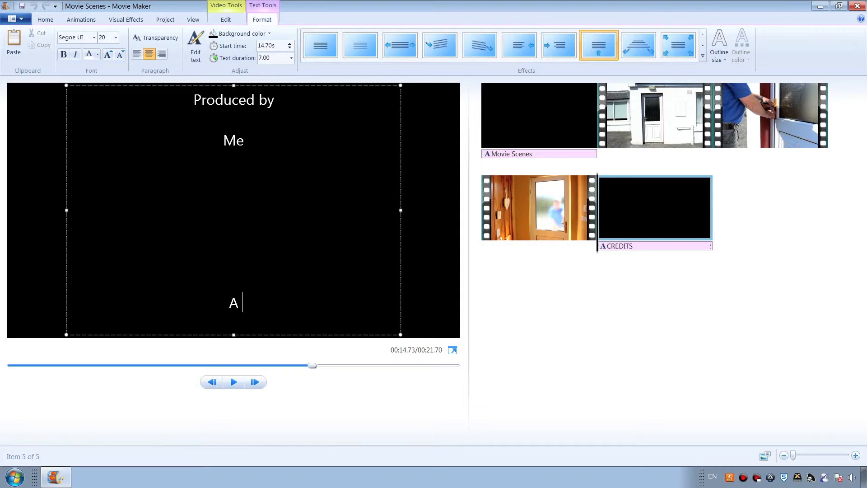
type("Me Pro")
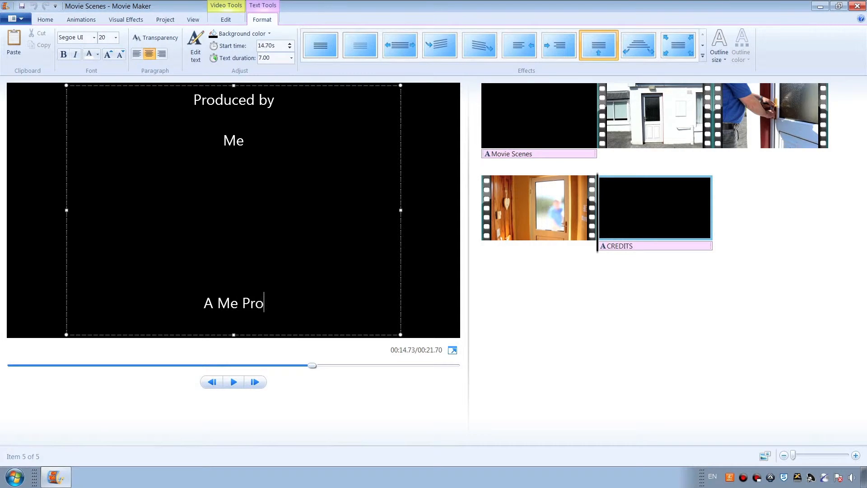
type("duction")
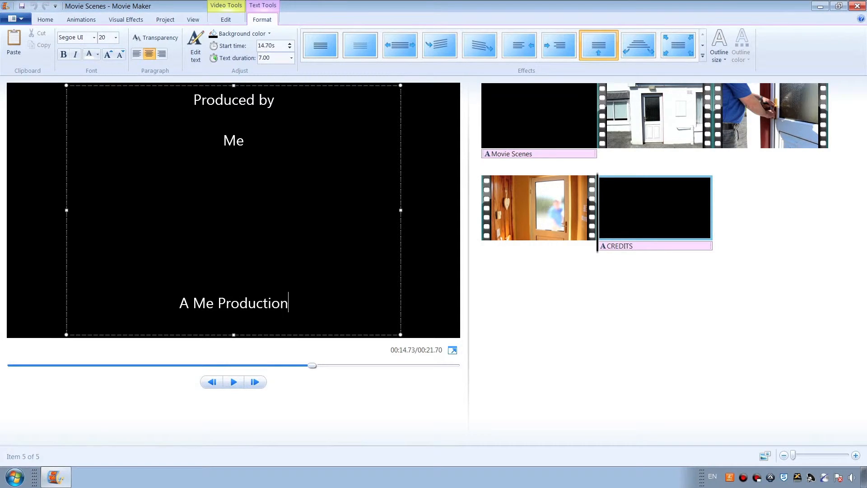
type("20")
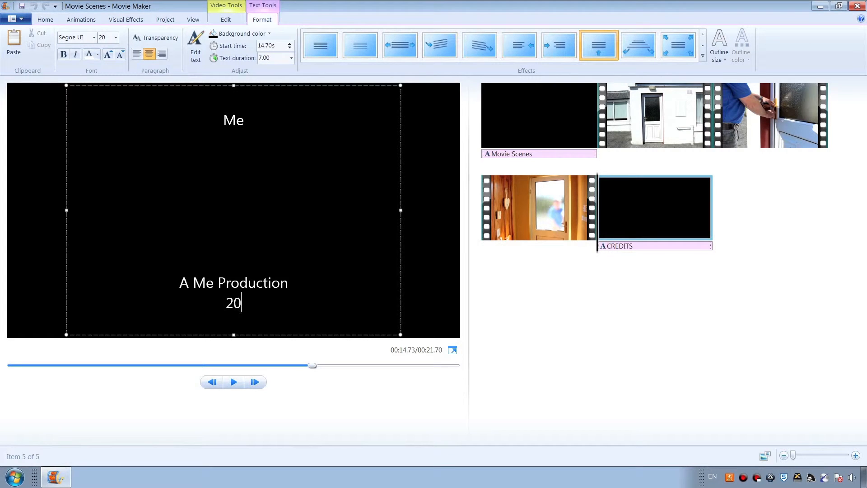
type("15")
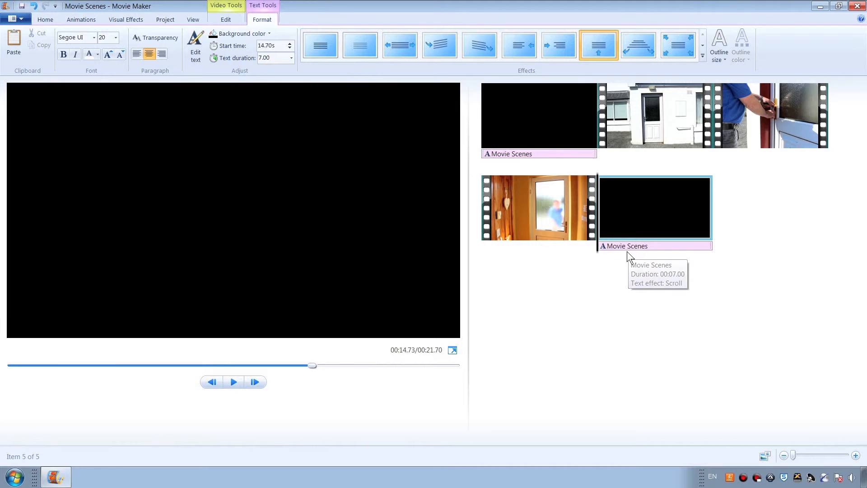
left_click(233, 381)
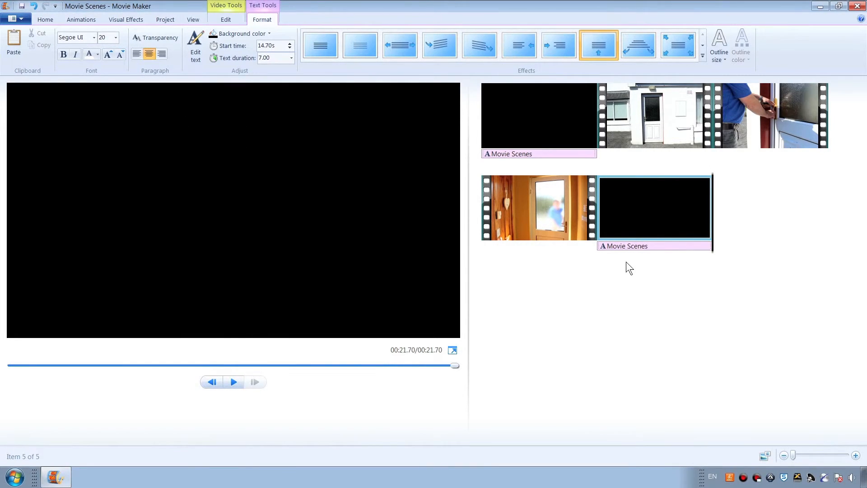
mouse_move(755, 224)
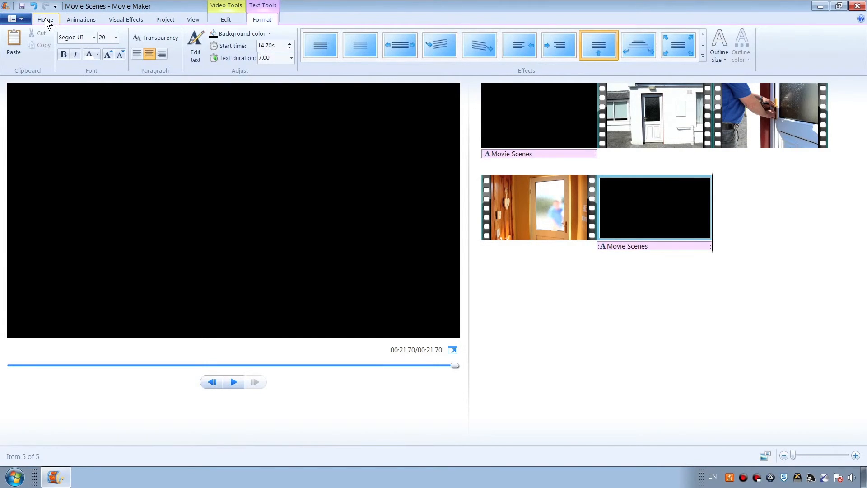
Choose Save movie > For computer, bringing up the Save Movie dialog.
left_click(46, 19)
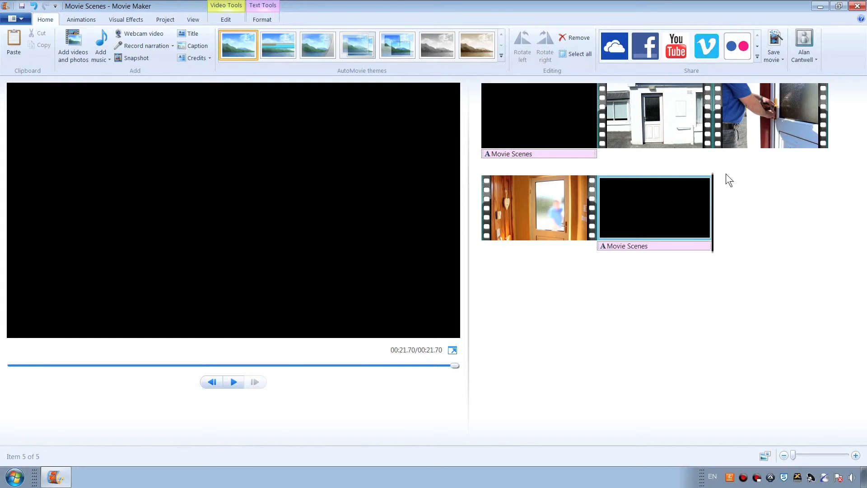
left_click(774, 45)
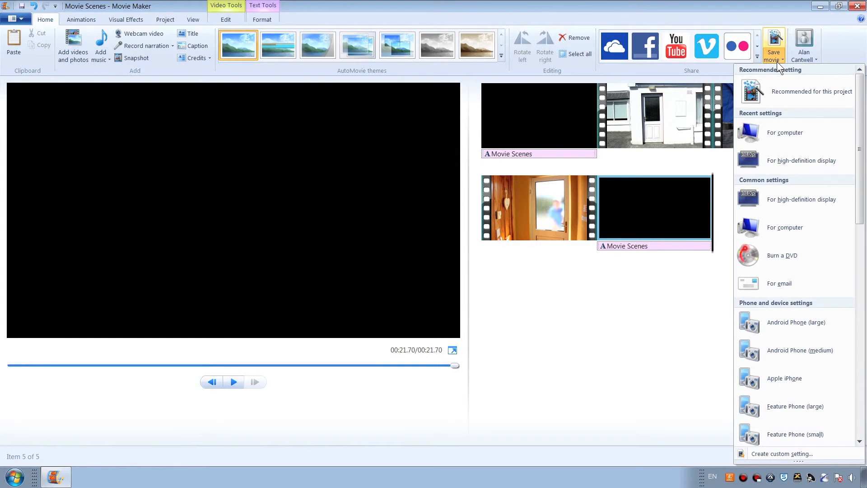
mouse_move(780, 123)
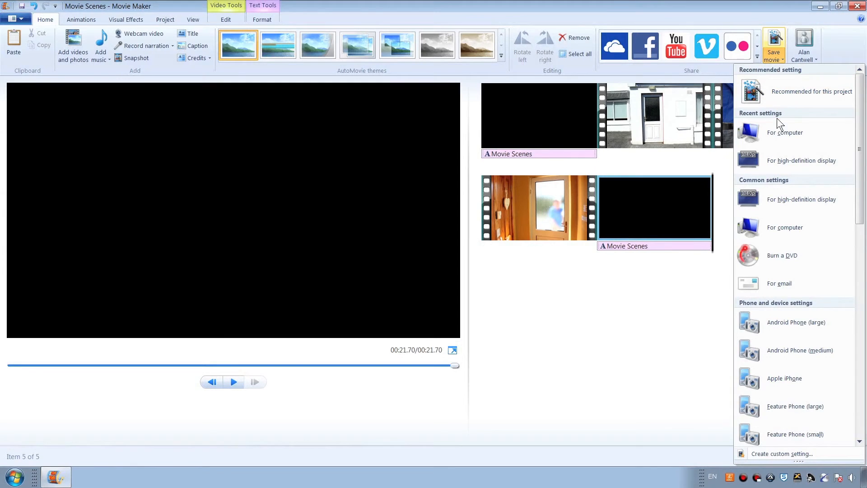
left_click(785, 132)
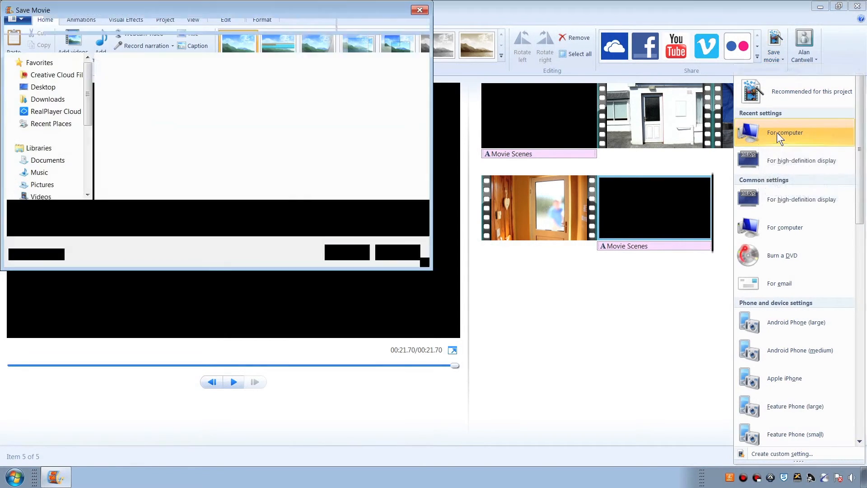
left_click(784, 132)
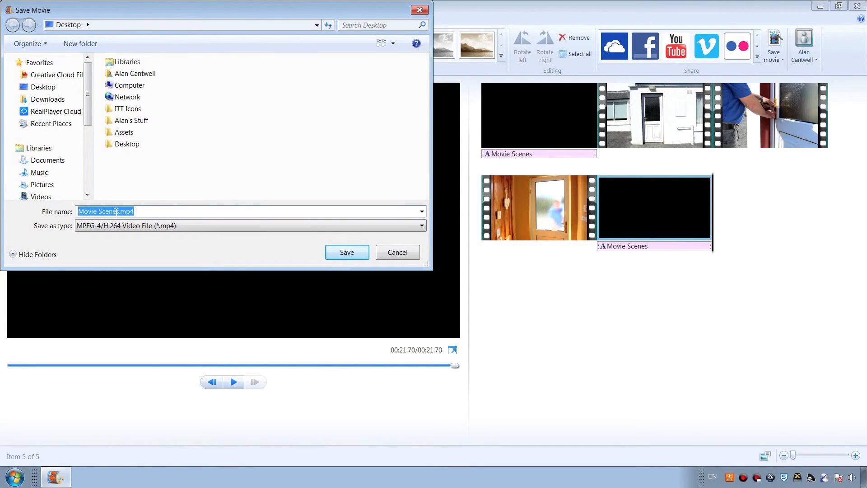
mouse_move(347, 252)
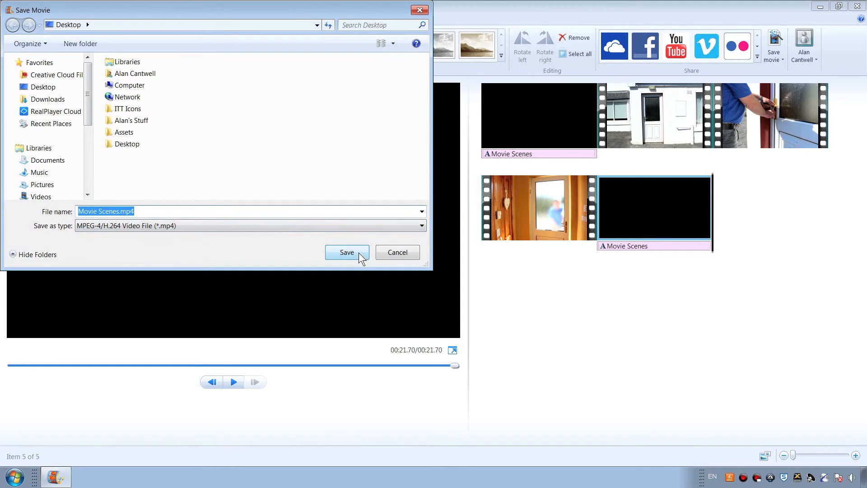
Export the movie as Movie Scenes.mp4 on the Desktop.
left_click(347, 252)
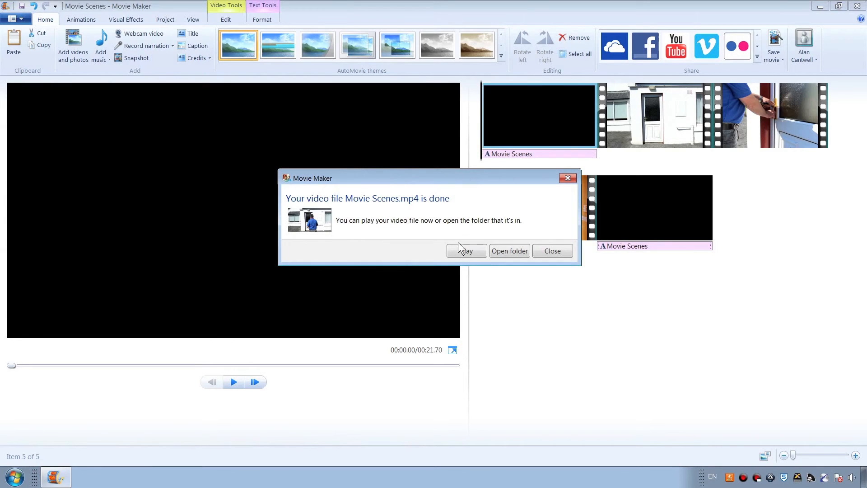
mouse_move(509, 250)
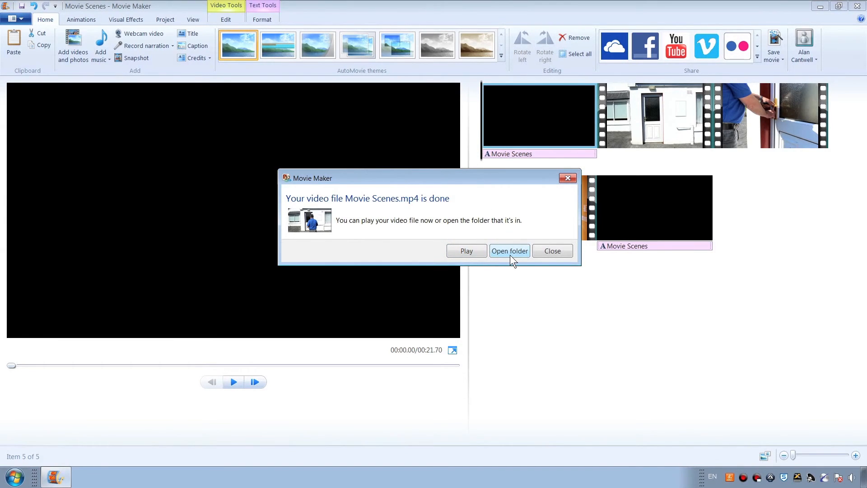
mouse_move(466, 250)
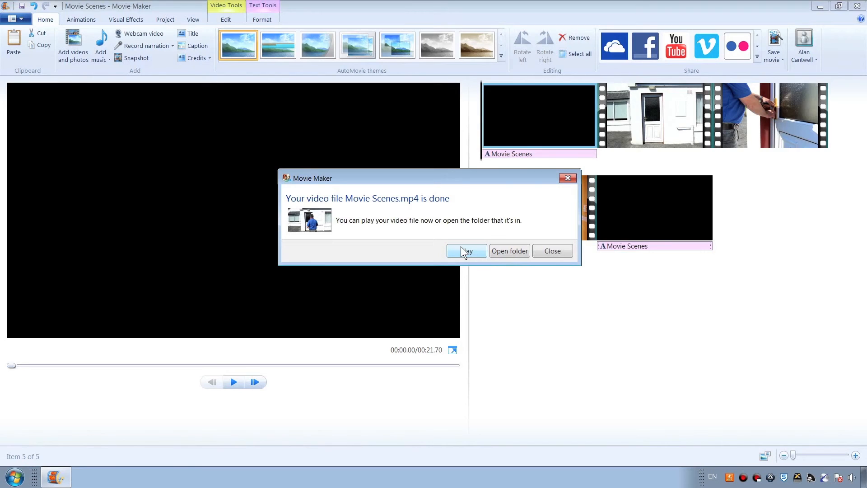
Launch the finished Movie Scenes.mp4 in QuickTime Player and start playback.
left_click(551, 250)
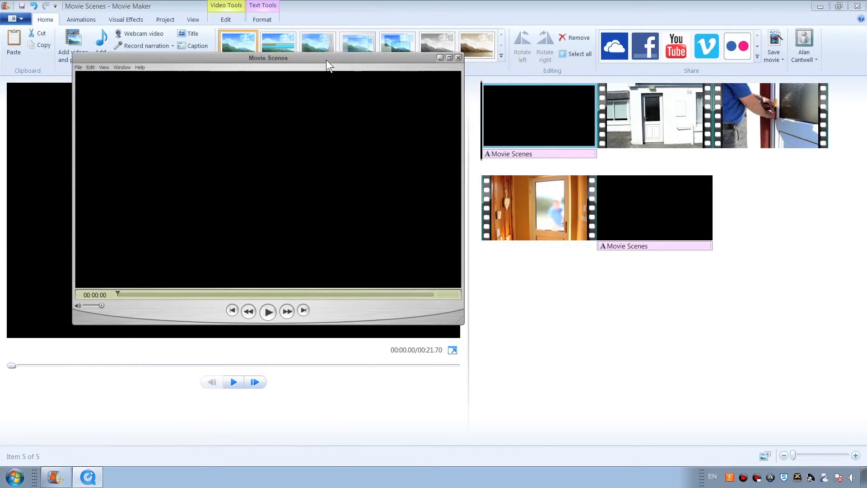
left_click_drag(268, 58, 265, 68)
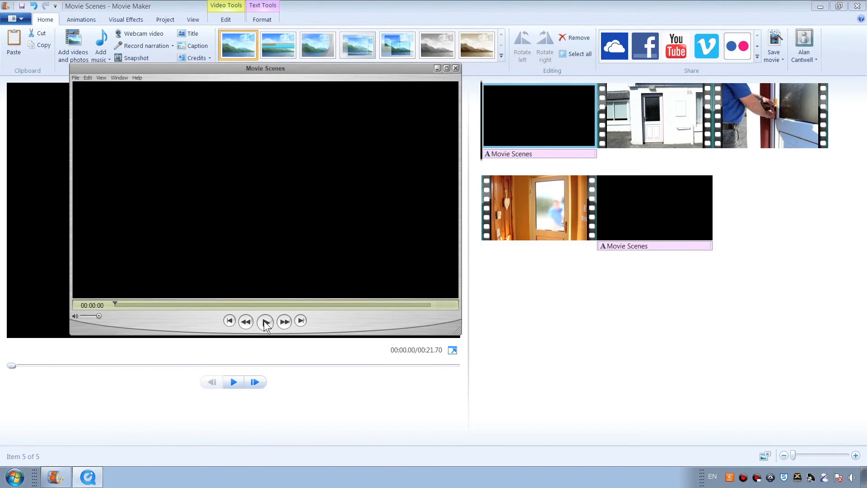
left_click(265, 322)
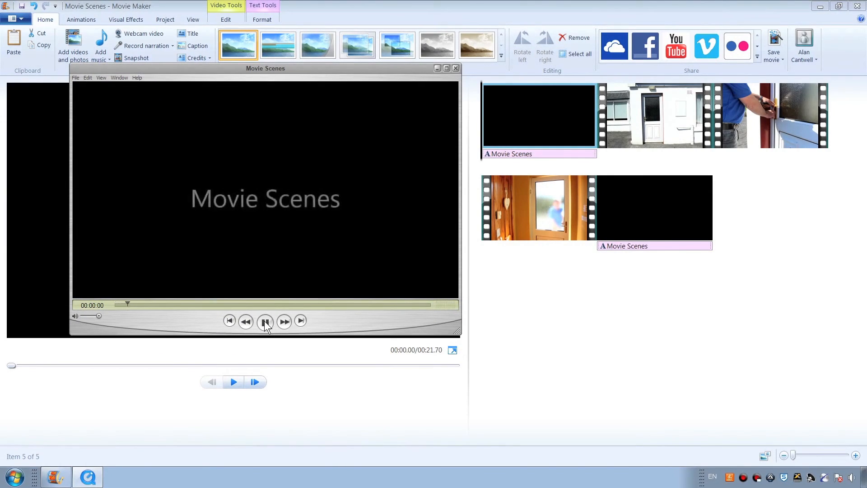
left_click(265, 321)
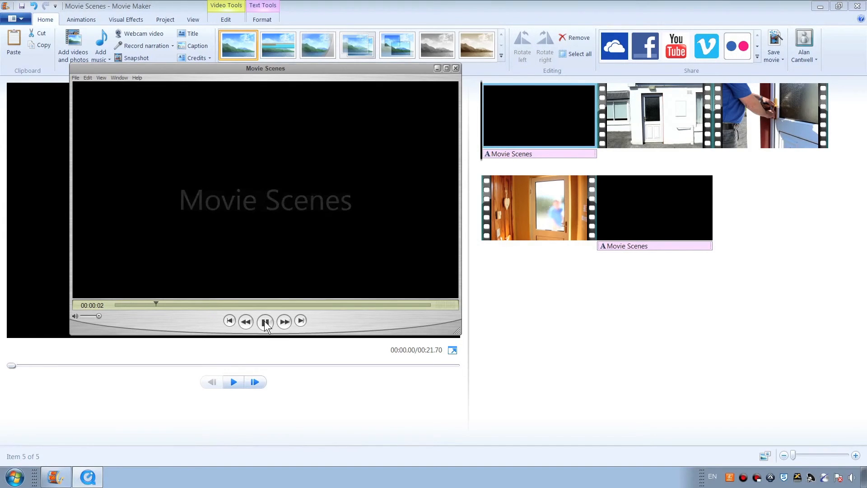